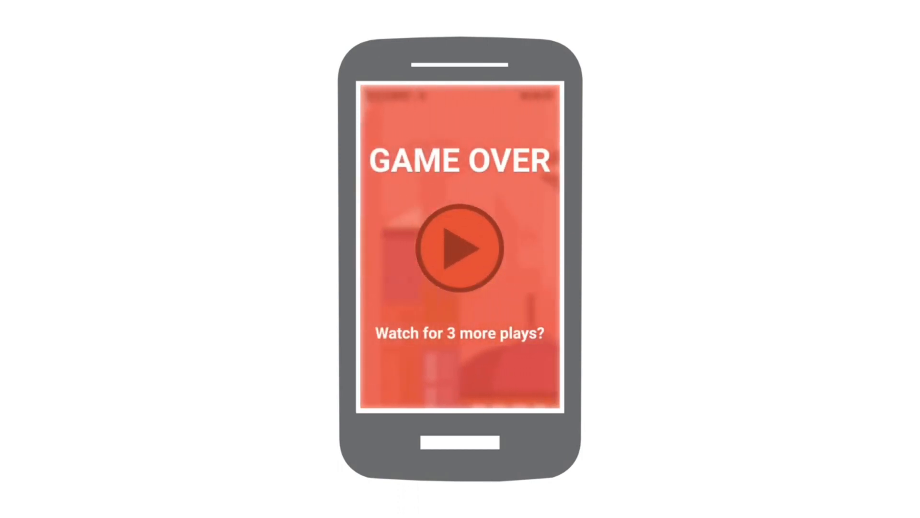
Accept the watch-an-ad offer on the GAME OVER screen to earn three 1UP rewards
left_click(460, 247)
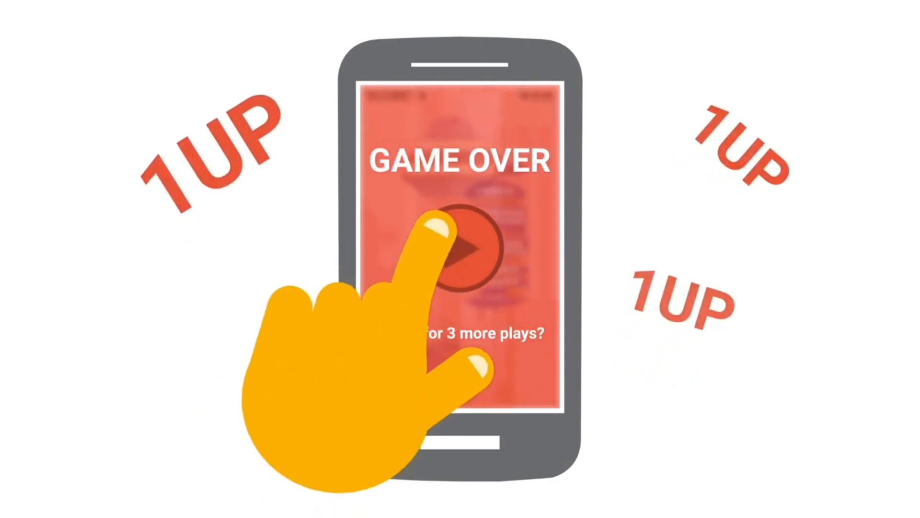
left_click(463, 246)
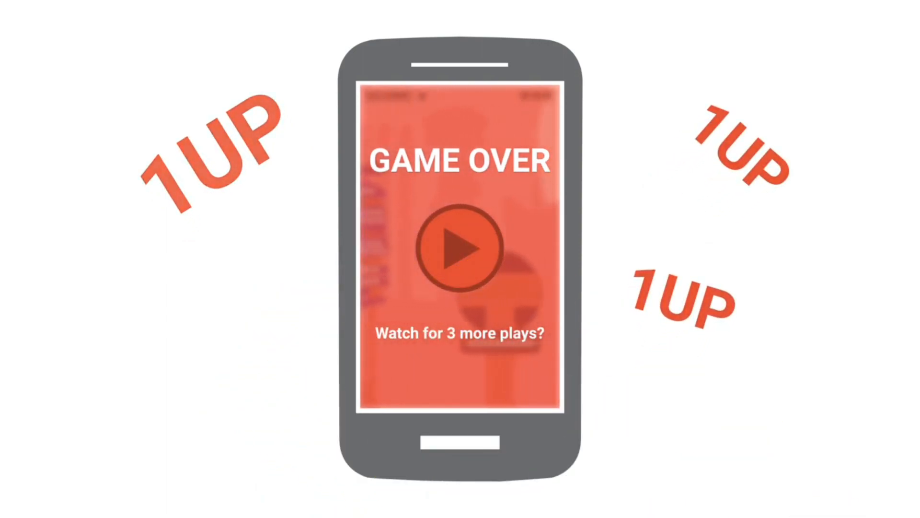